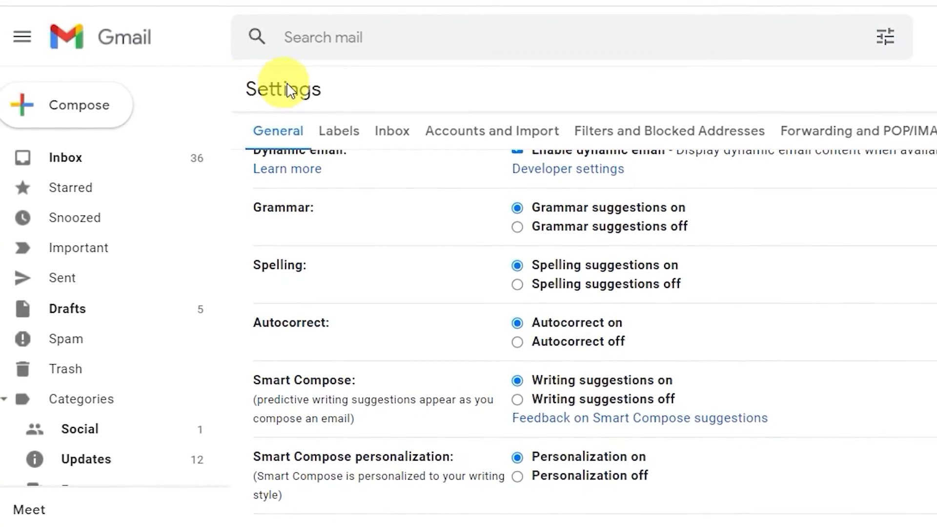
Send the drafted message, then immediately undo the send from the 'Message sent' toast.
{"action": "scroll", "scroll_direction": "down", "scroll_amount": 3}
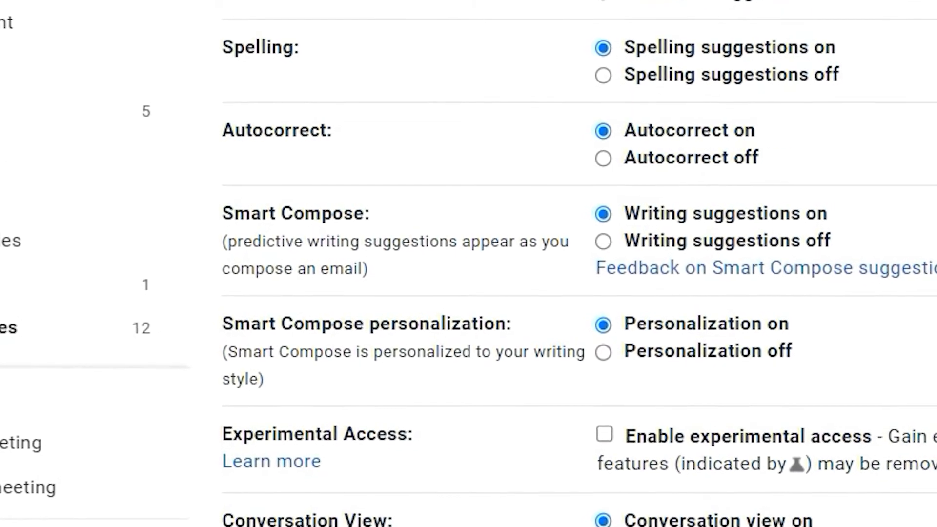
{"action": "scroll", "scroll_direction": "down", "scroll_amount": 3}
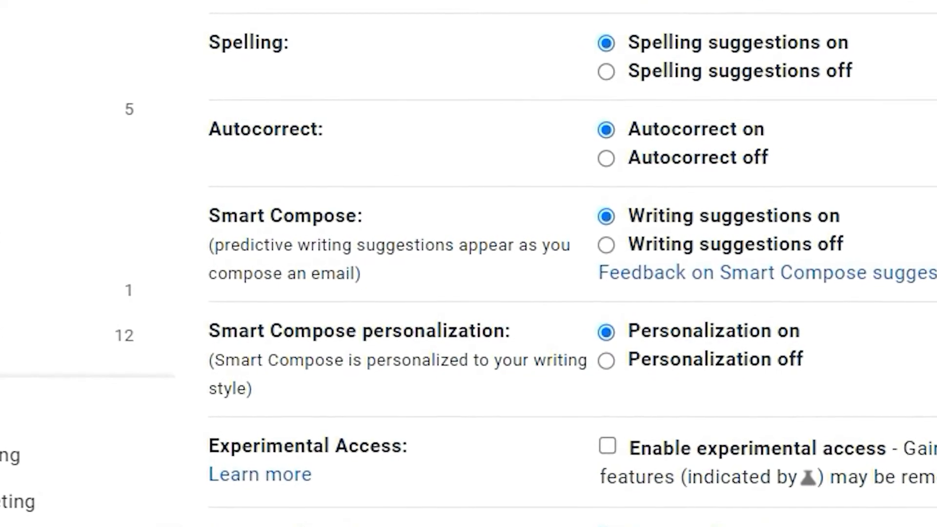
{"action": "scroll", "scroll_direction": "up", "scroll_amount": 3}
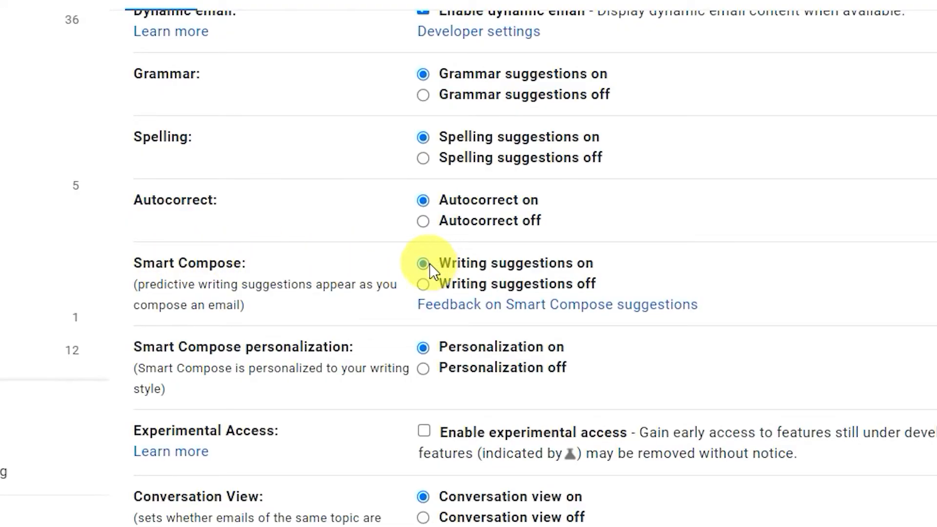
{"action": "mouse_move", "coordinate": [425, 284]}
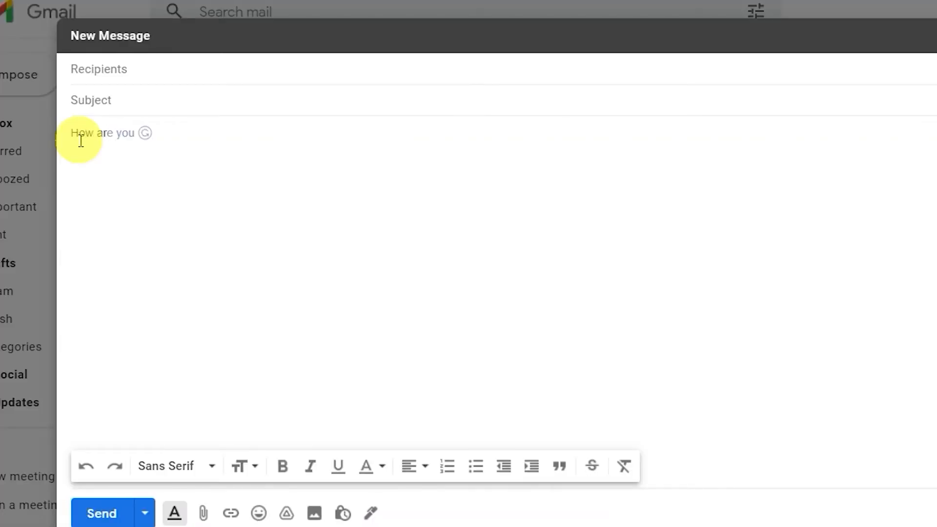
{"action": "mouse_move", "coordinate": [104, 182]}
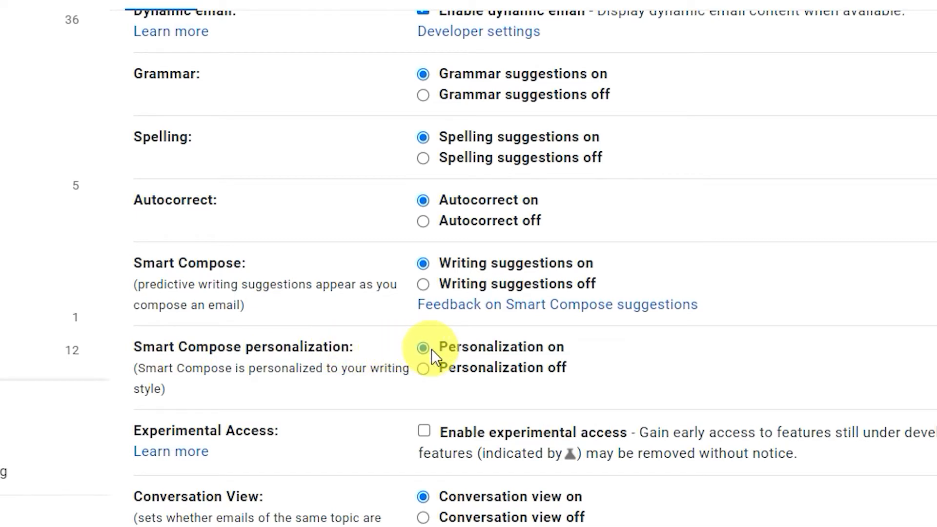
{"action": "mouse_move", "coordinate": [423, 347]}
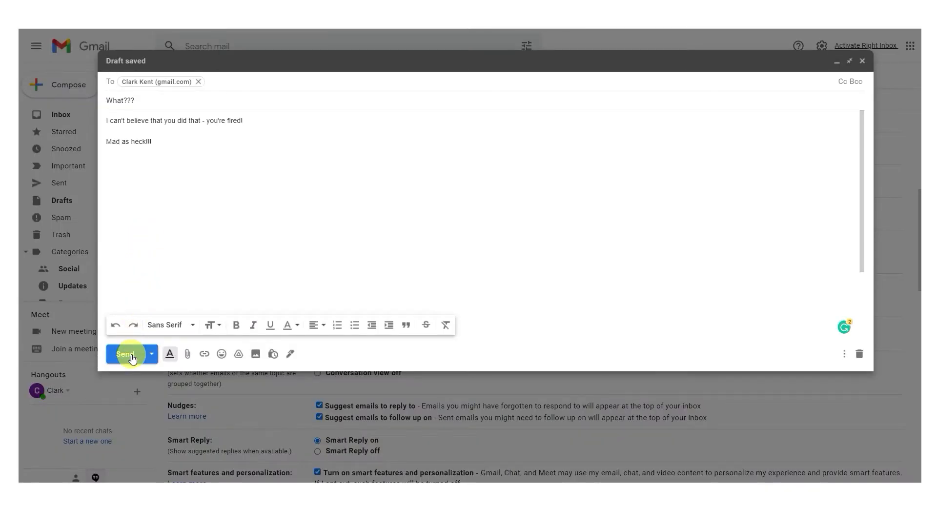
{"action": "left_click", "coordinate": [125, 353]}
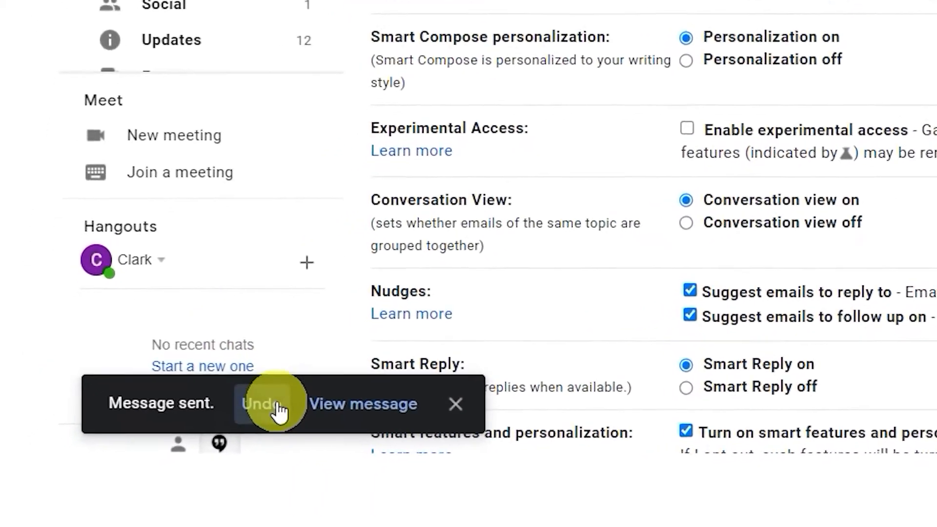
{"action": "left_click", "coordinate": [257, 403]}
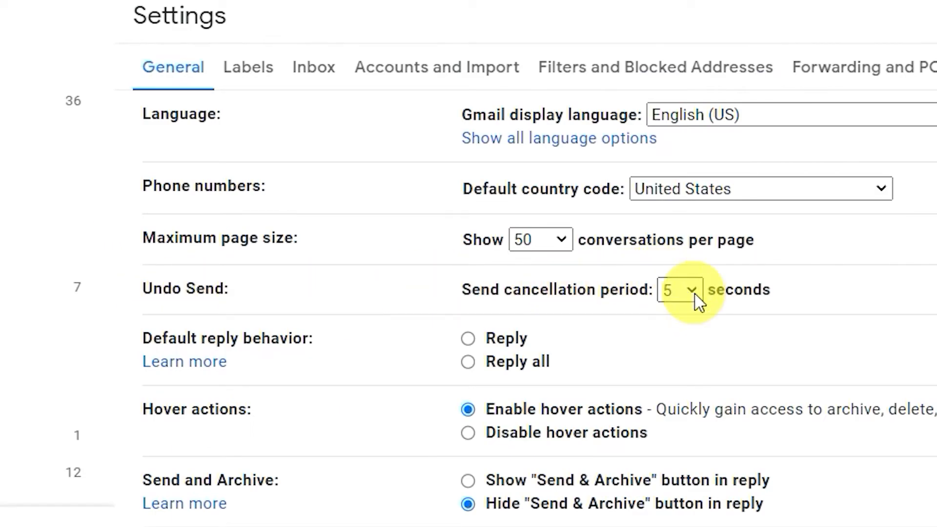
Bring up the Undo Send cancellation period choices in General settings.
{"action": "left_click", "coordinate": [679, 290]}
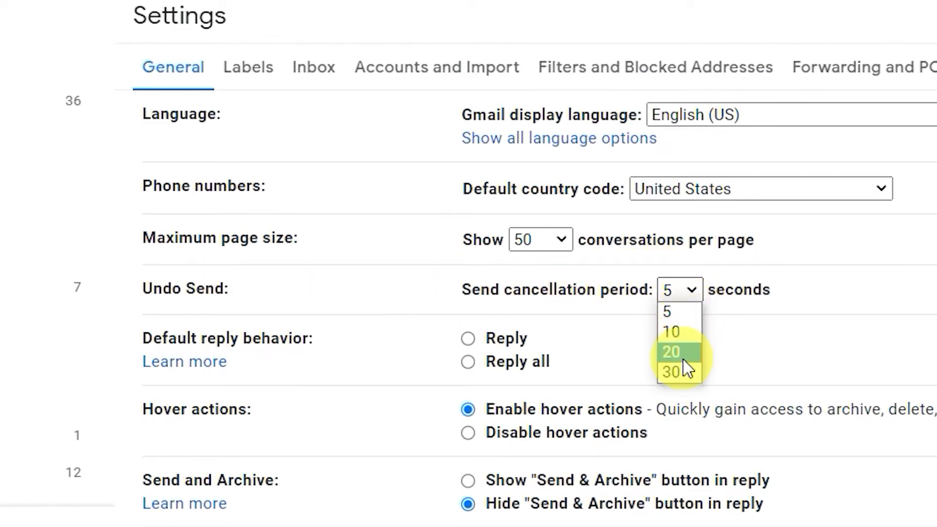
{"action": "scroll", "scroll_direction": "down", "scroll_amount": 3}
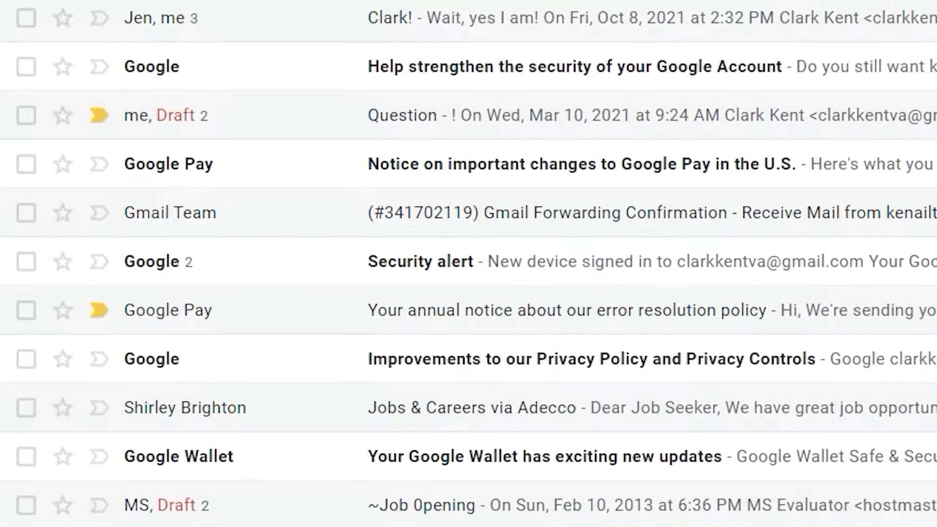
Scroll down through the inbox's list of conversations.
{"action": "scroll", "scroll_direction": "down", "scroll_amount": 3}
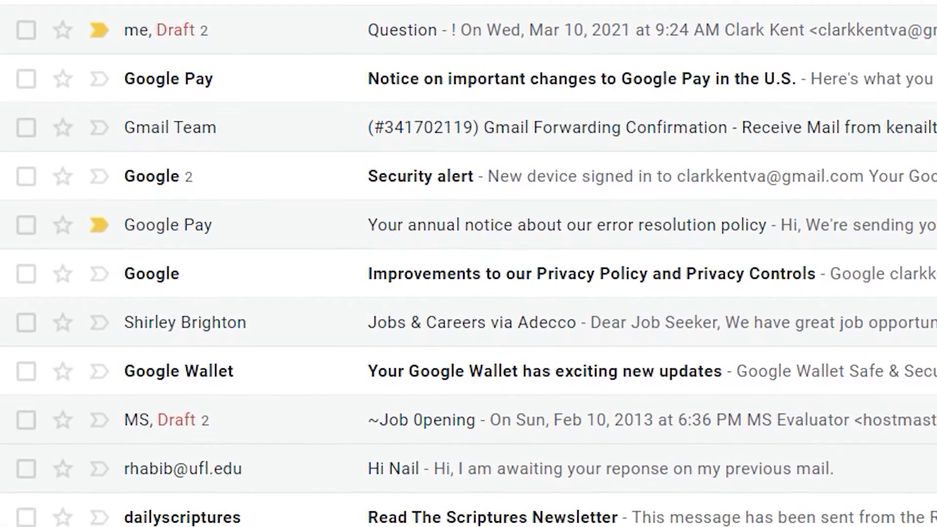
{"action": "scroll", "scroll_direction": "down", "scroll_amount": 3}
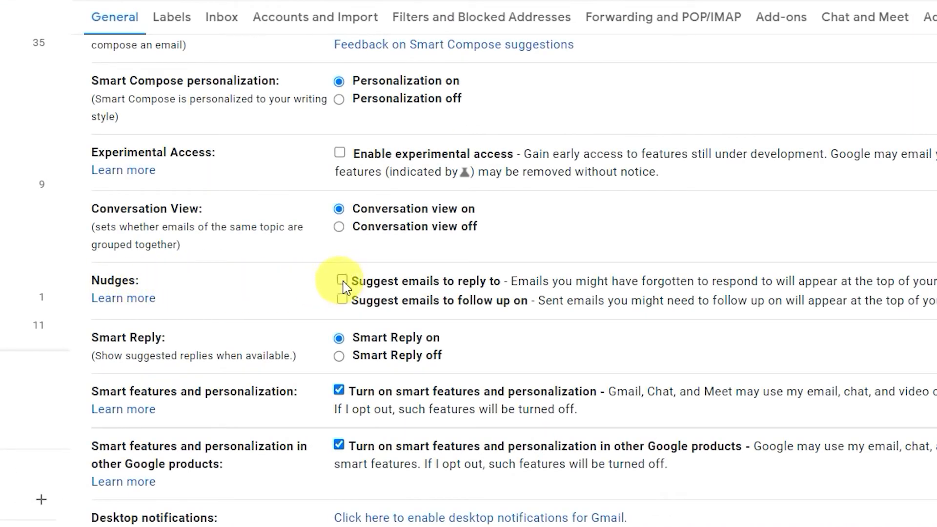
Tick 'Suggest emails to reply to' and 'Suggest emails to follow up on' under Nudges.
{"action": "left_click", "coordinate": [343, 281]}
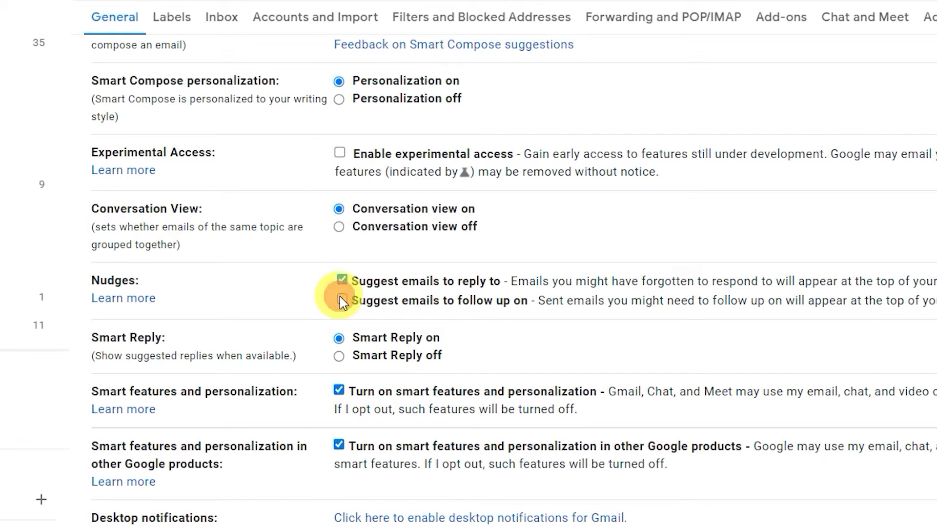
{"action": "left_click", "coordinate": [341, 301]}
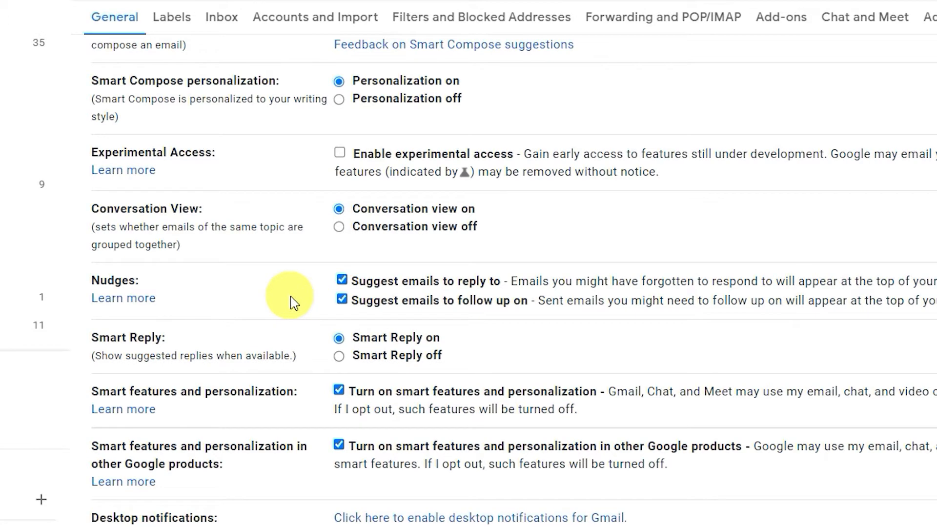
{"action": "scroll", "scroll_direction": "up", "scroll_amount": 3}
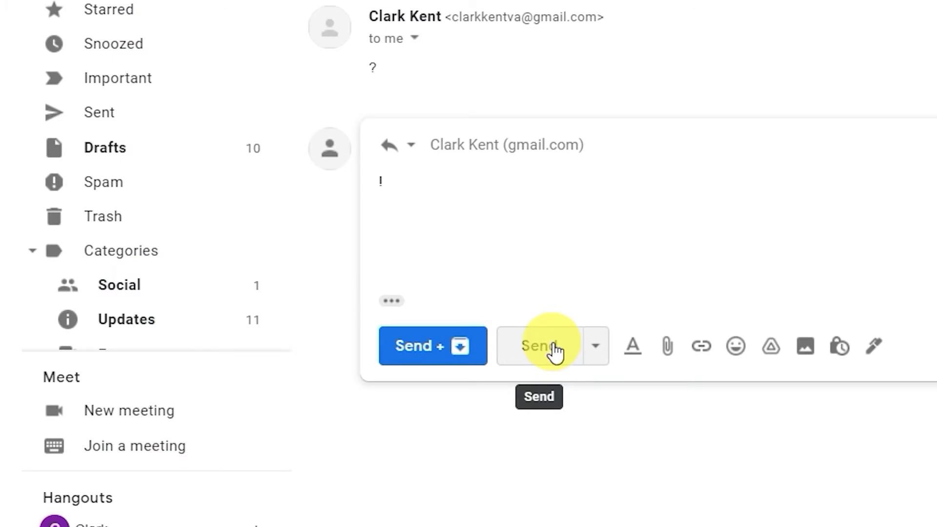
{"action": "mouse_move", "coordinate": [550, 346]}
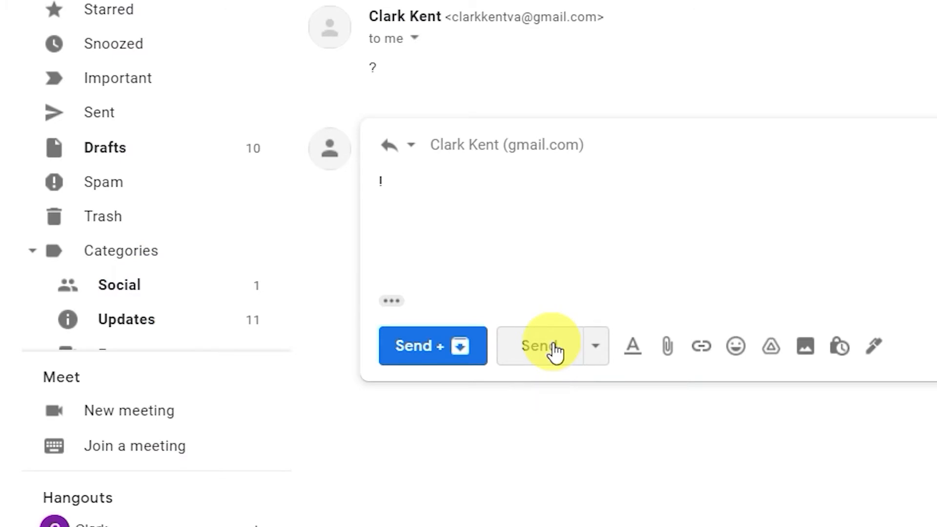
{"action": "mouse_move", "coordinate": [432, 345]}
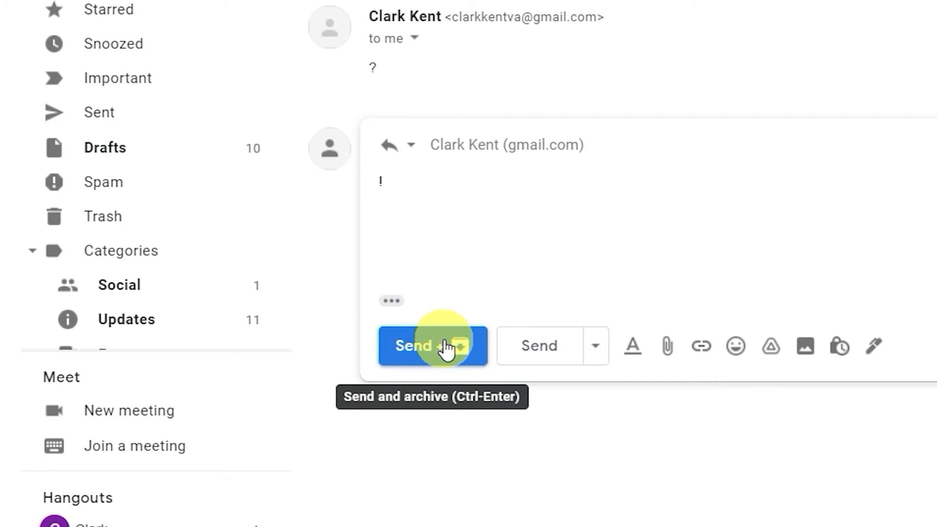
{"action": "mouse_move", "coordinate": [375, 346]}
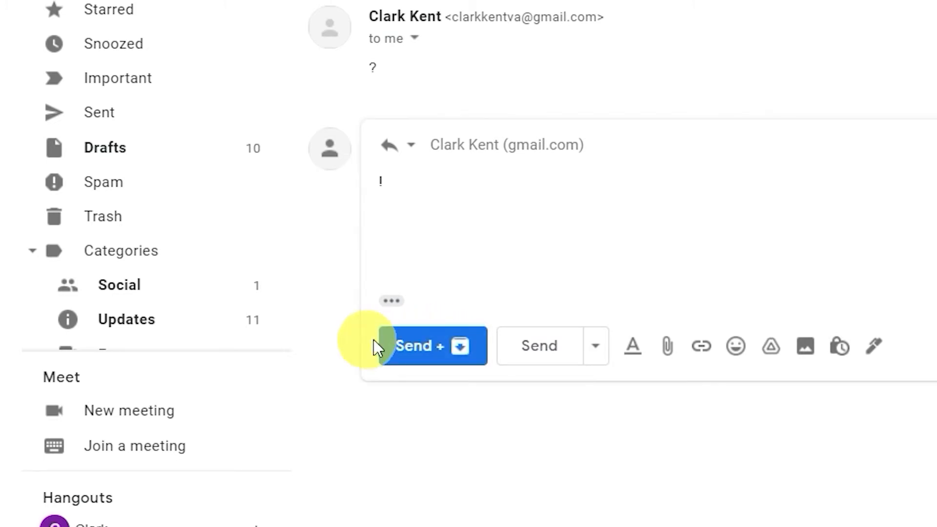
Send the short reply with 'Send + archive' so its conversation is archived too.
{"action": "left_click", "coordinate": [820, 51]}
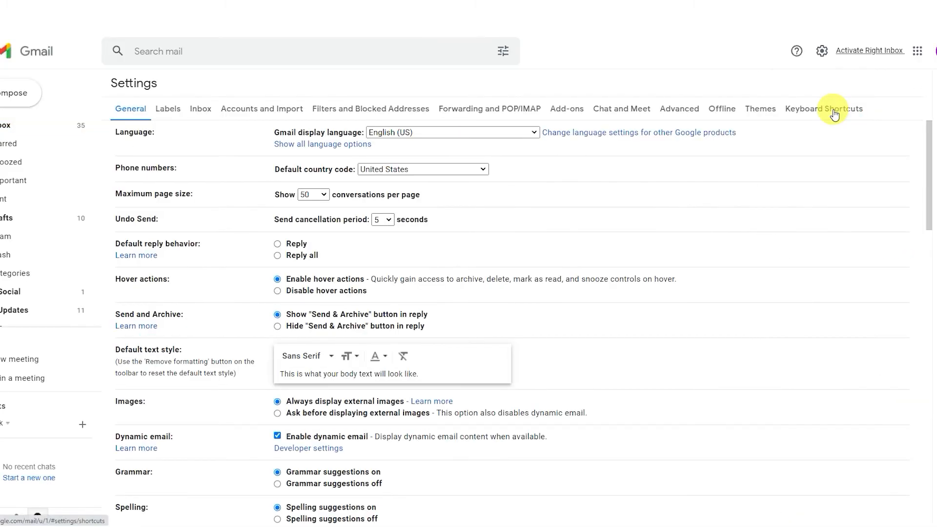
{"action": "mouse_move", "coordinate": [193, 185]}
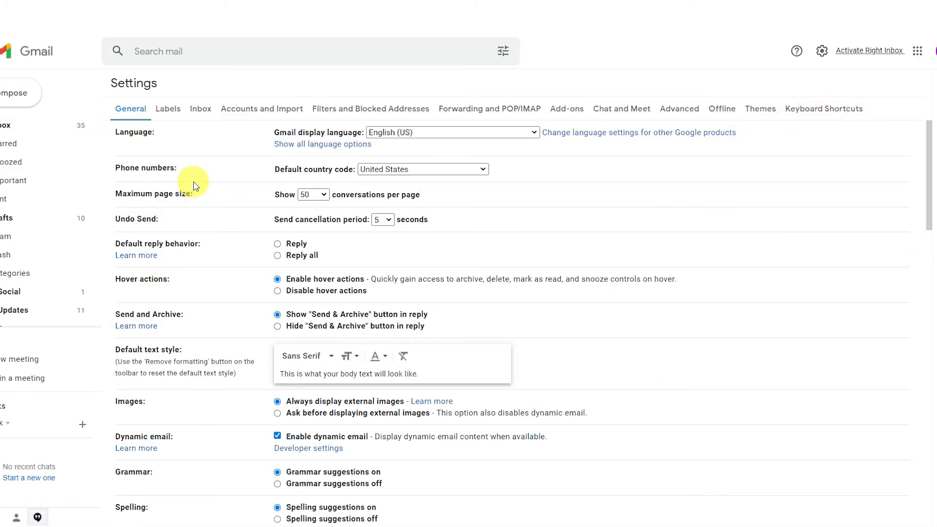
{"action": "mouse_move", "coordinate": [125, 132]}
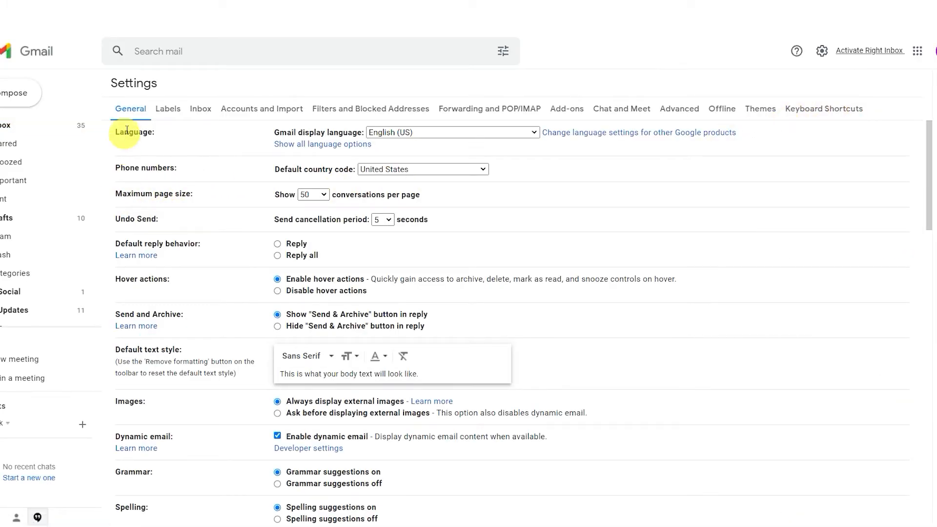
{"action": "mouse_move", "coordinate": [132, 82]}
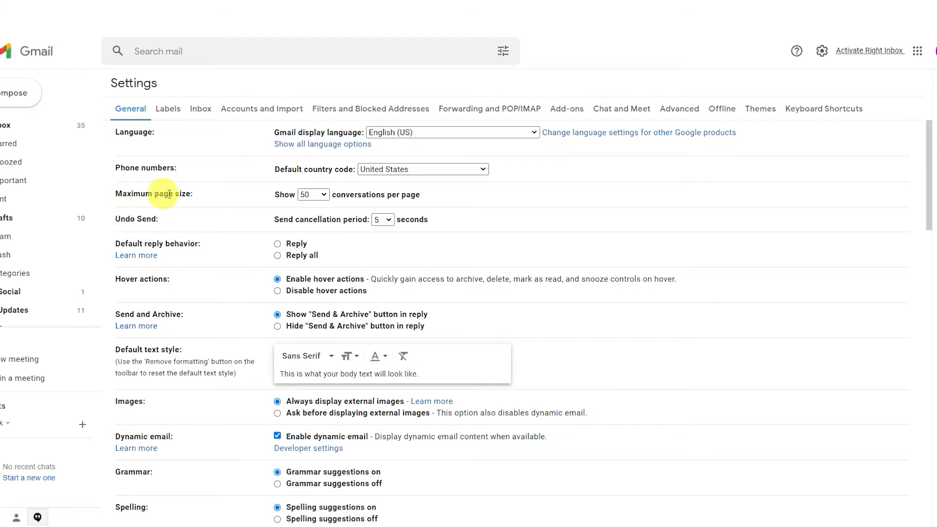
Bring up the 'Maximum page size' choices, currently set to 50 conversations per page.
{"action": "left_click", "coordinate": [313, 194]}
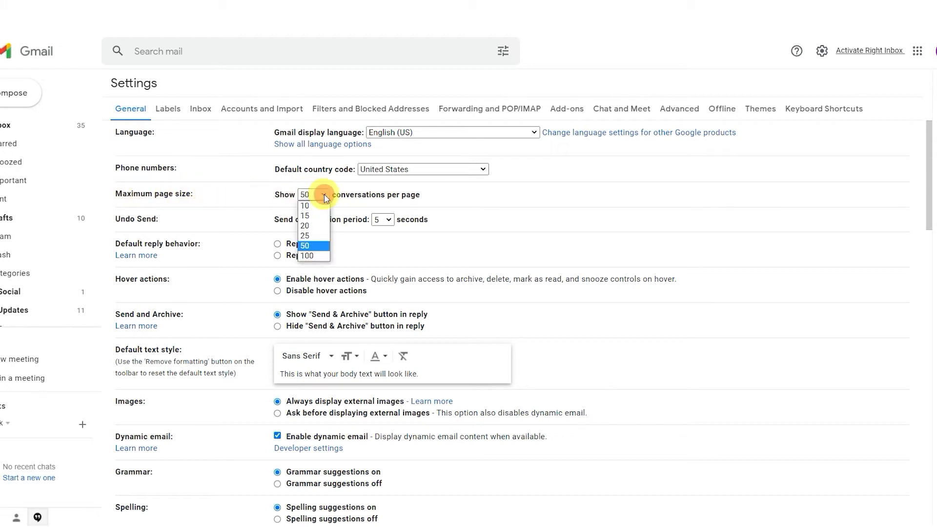
{"action": "mouse_move", "coordinate": [307, 238]}
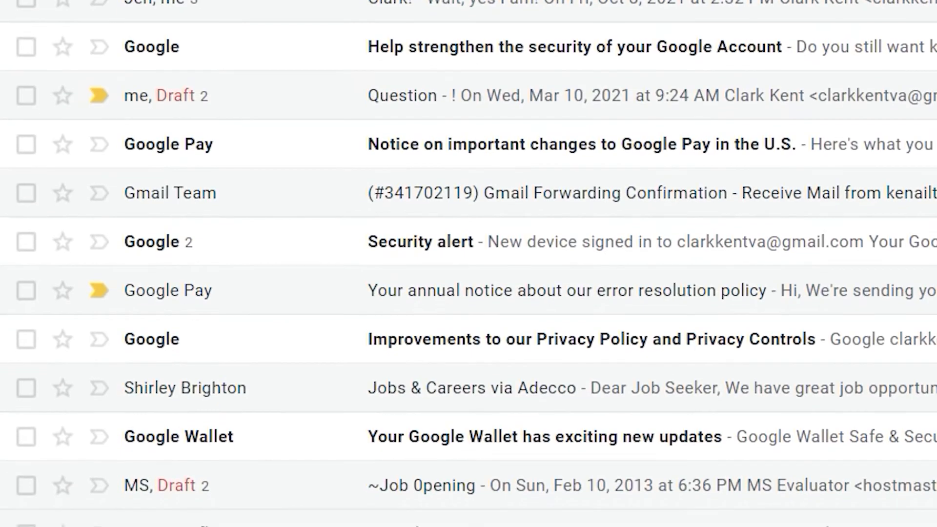
Open the MS Evaluator '~Job 0pening' email and show its three-dot More actions.
{"action": "scroll", "scroll_direction": "down", "scroll_amount": 3}
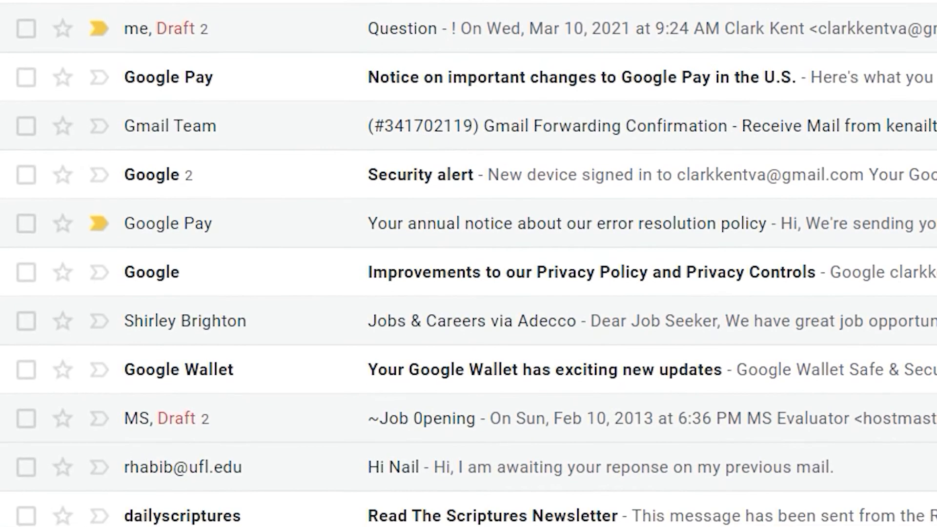
{"action": "scroll", "scroll_direction": "down", "scroll_amount": 3}
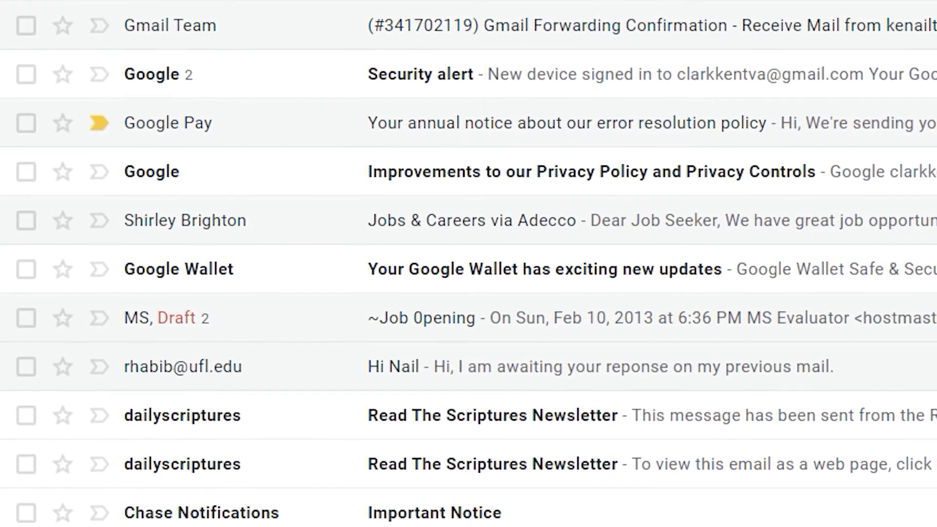
{"action": "scroll", "scroll_direction": "down", "scroll_amount": 3}
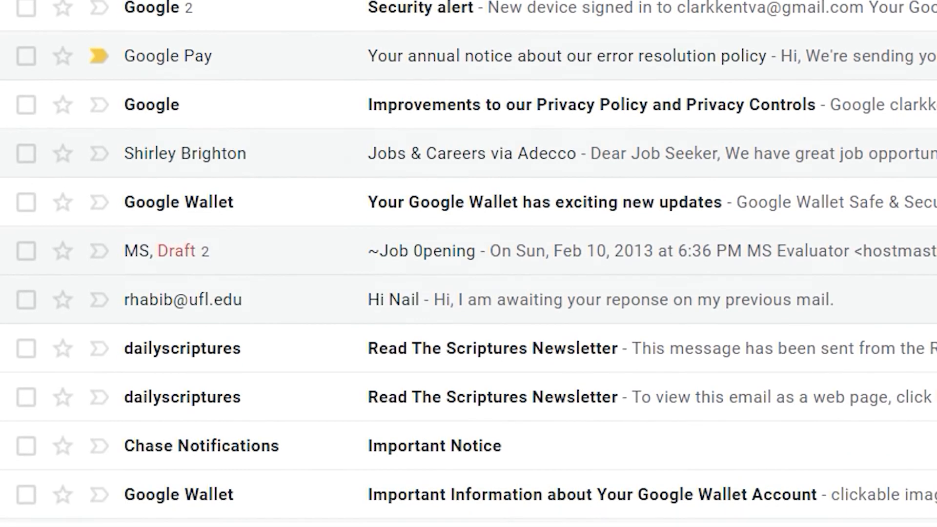
{"action": "left_click", "coordinate": [422, 251]}
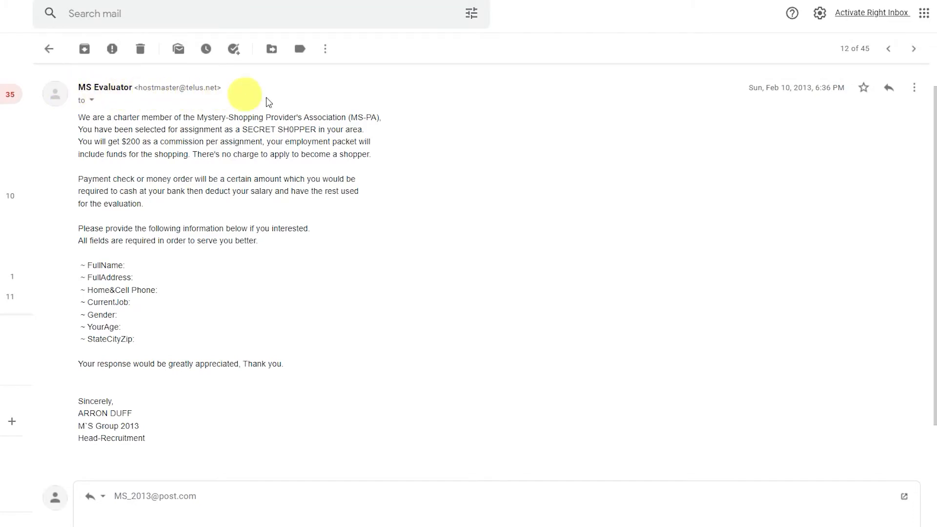
{"action": "left_click", "coordinate": [914, 86]}
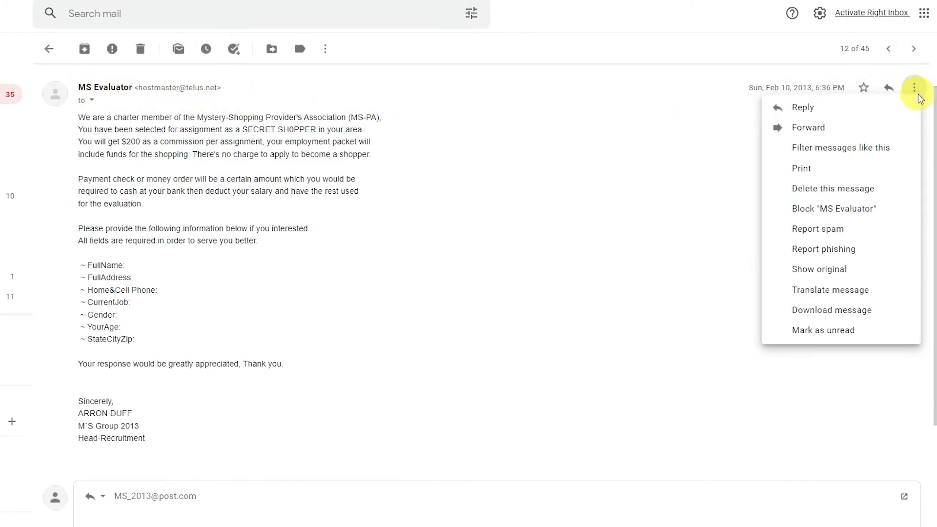
{"action": "mouse_move", "coordinate": [833, 209]}
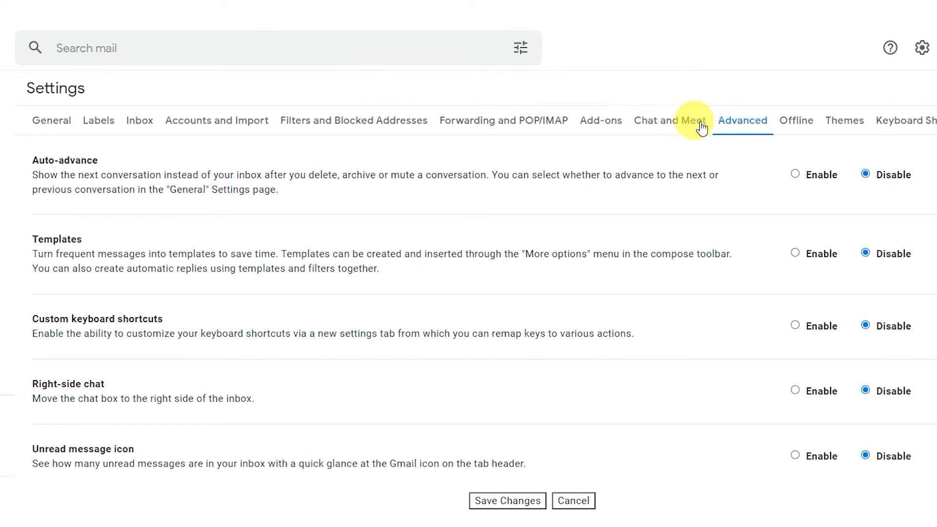
{"action": "mouse_move", "coordinate": [714, 137]}
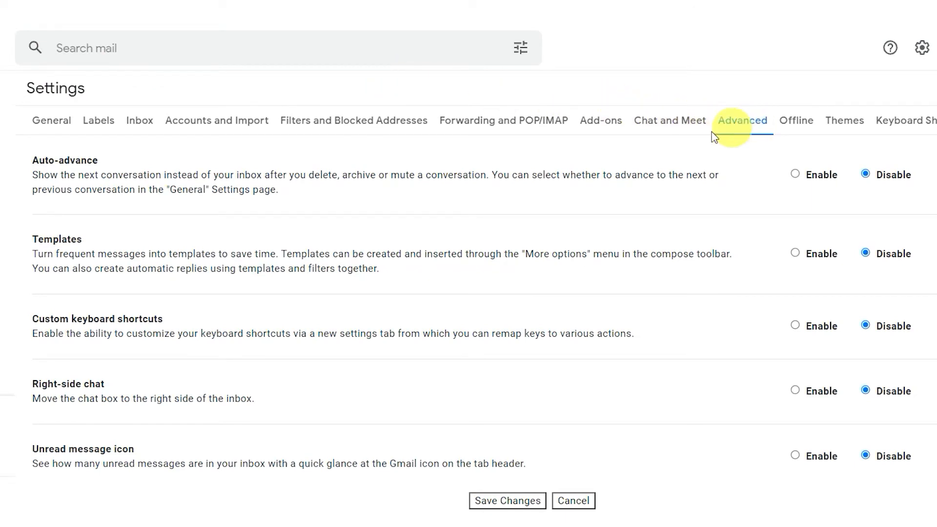
{"action": "mouse_move", "coordinate": [75, 315]}
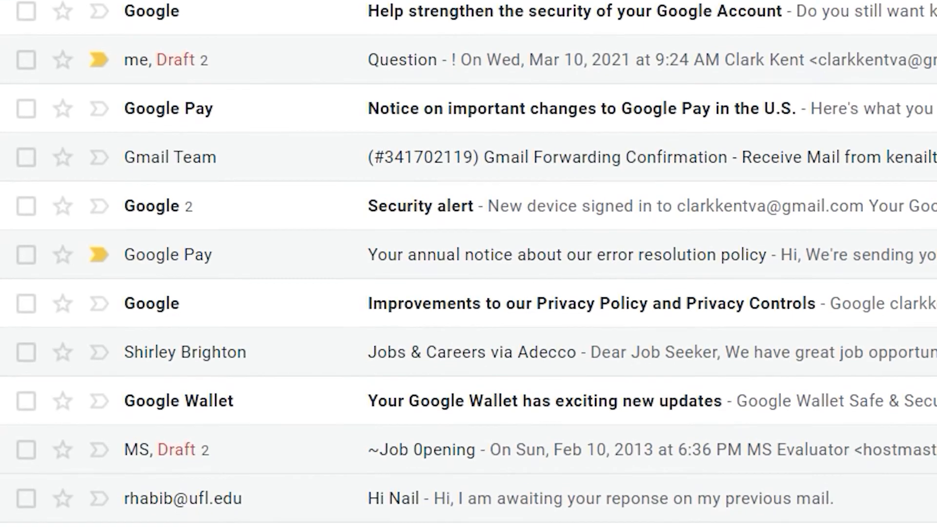
In the Offline settings tab, tick 'Enable offline mail'.
{"action": "scroll", "scroll_direction": "down", "scroll_amount": 3}
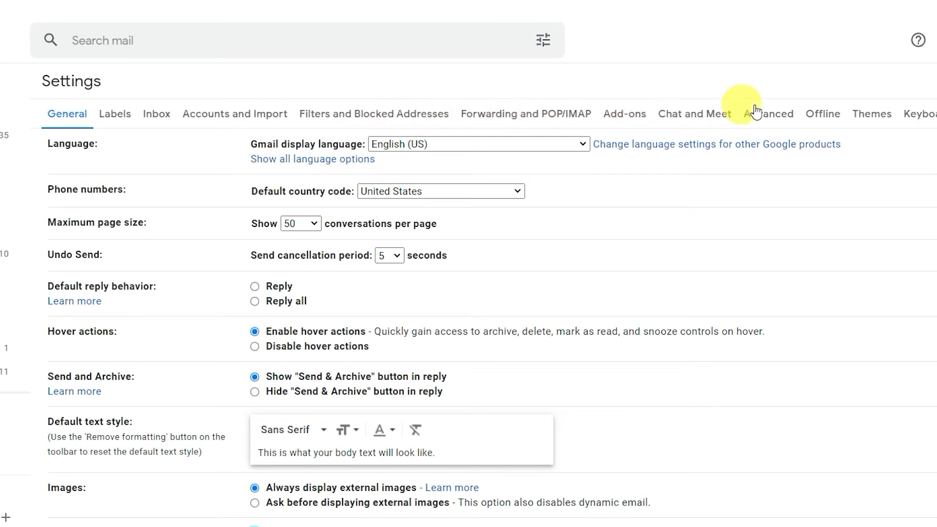
{"action": "left_click", "coordinate": [822, 114]}
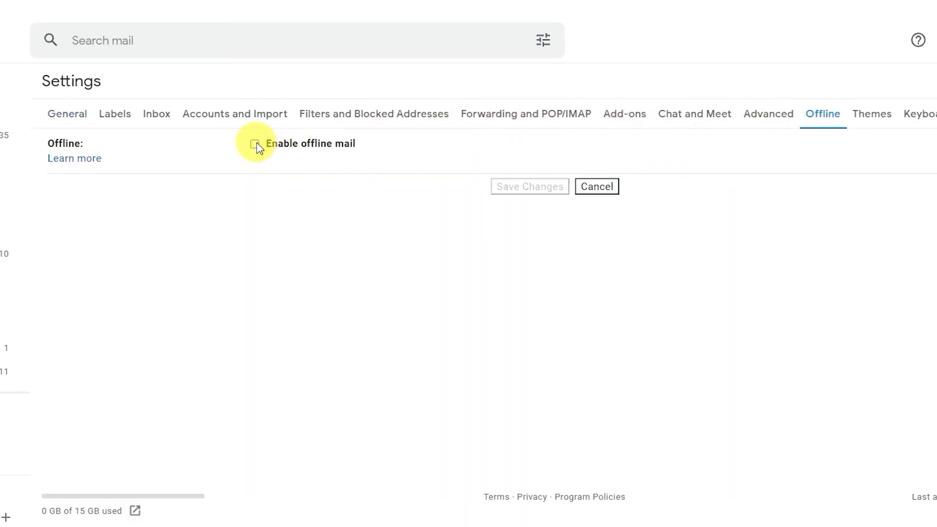
{"action": "left_click", "coordinate": [255, 144]}
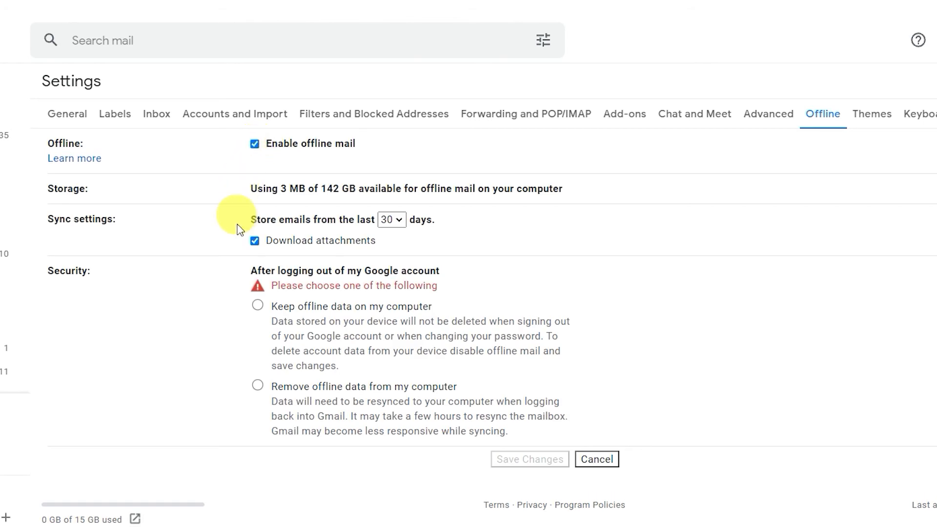
{"action": "mouse_move", "coordinate": [419, 300]}
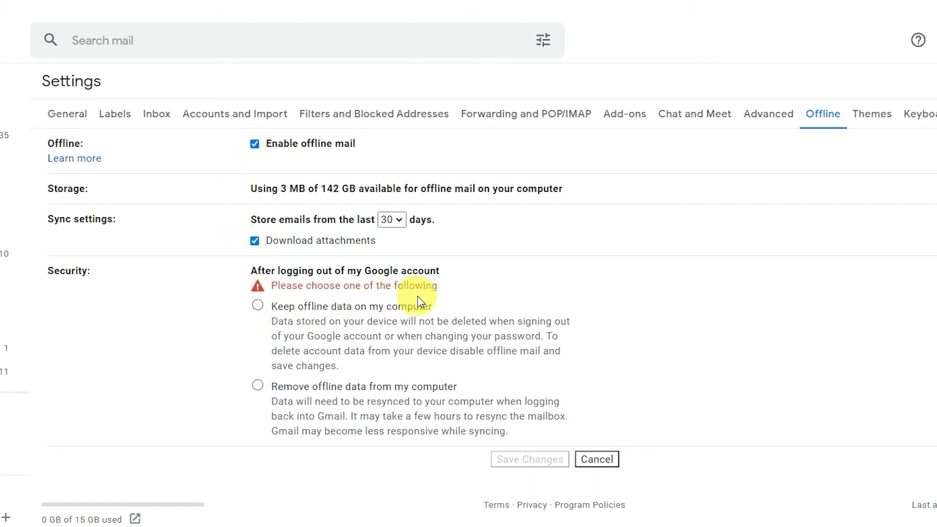
{"action": "mouse_move", "coordinate": [447, 395]}
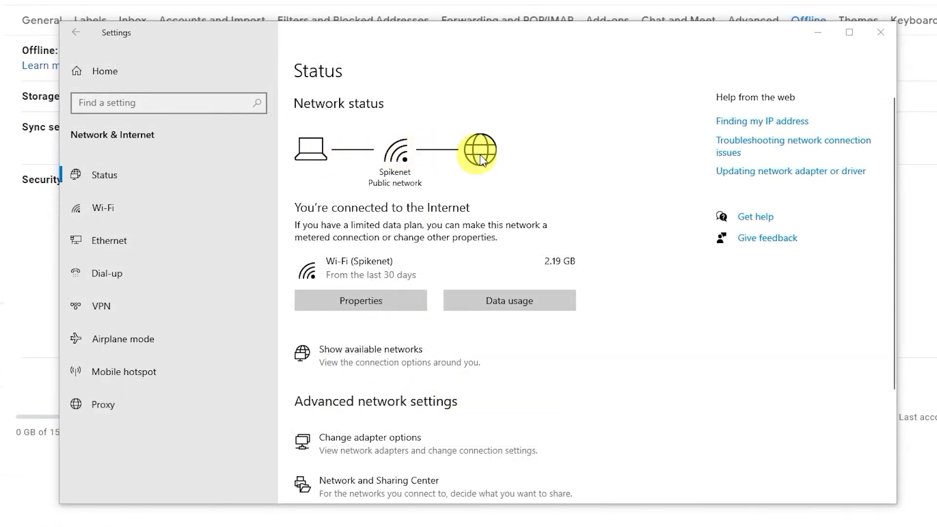
{"action": "mouse_move", "coordinate": [493, 163]}
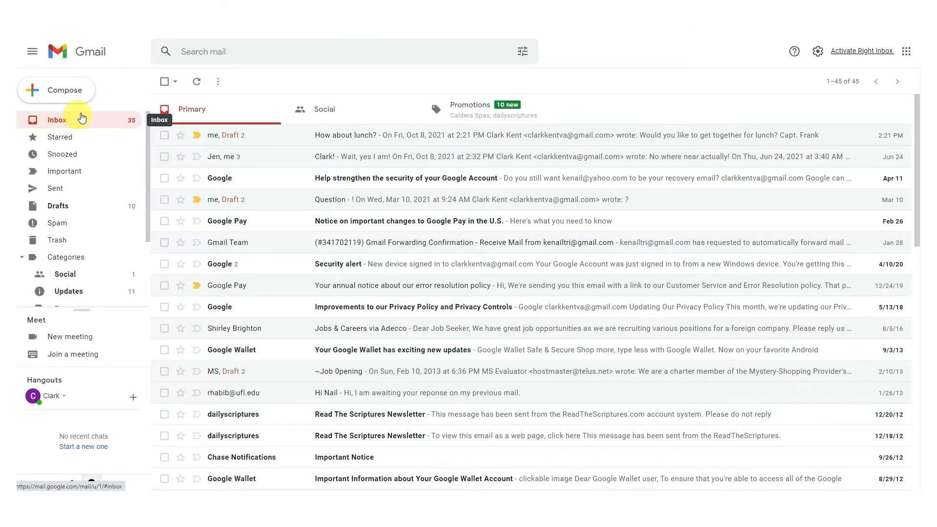
Choose All from the select-checkbox dropdown to select every inbox email.
{"action": "left_click", "coordinate": [179, 81]}
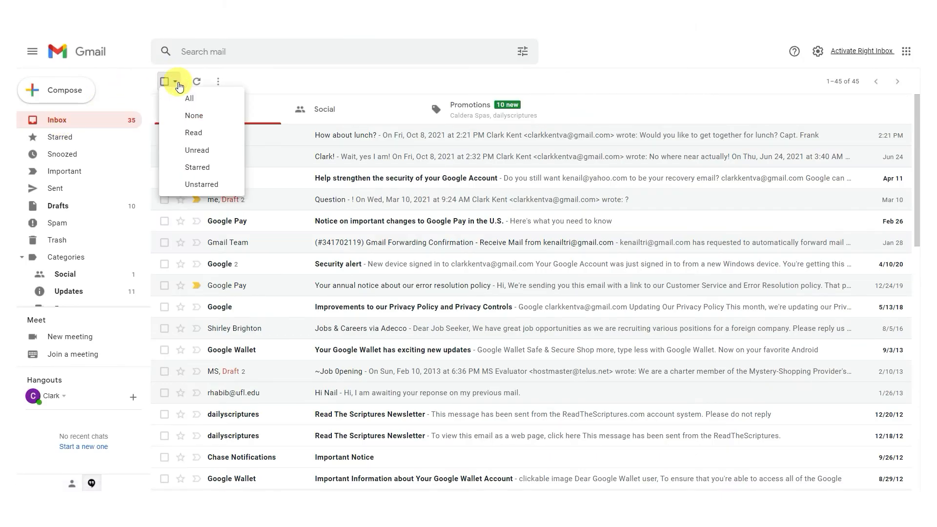
{"action": "left_click", "coordinate": [188, 97]}
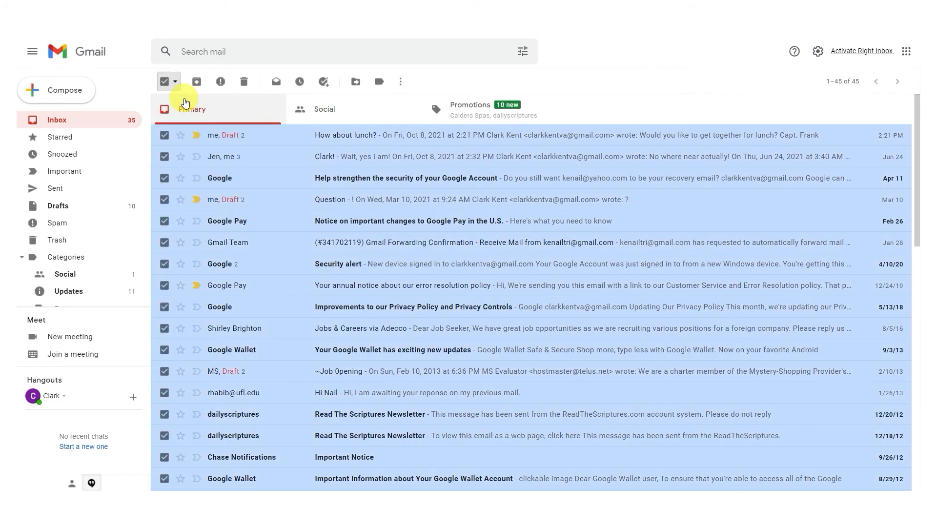
{"action": "left_click", "coordinate": [862, 51]}
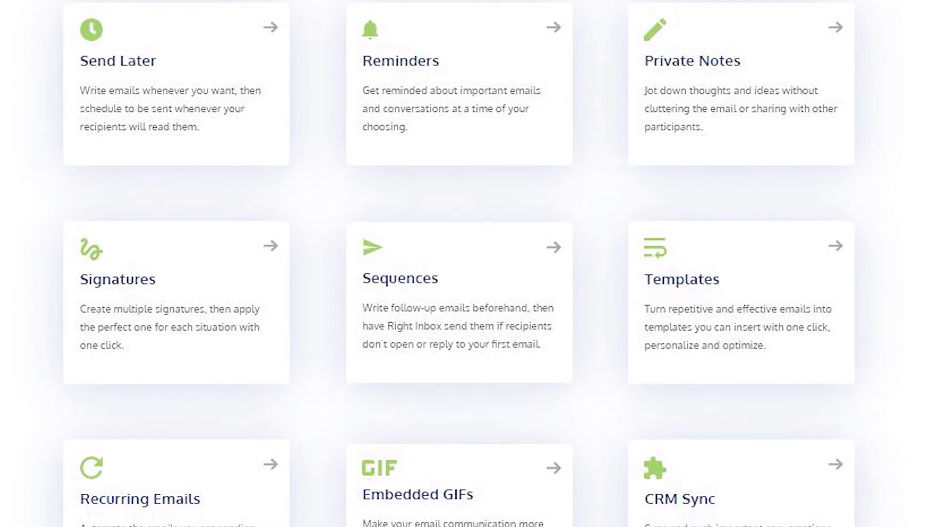
{"action": "scroll", "scroll_direction": "down", "scroll_amount": 3}
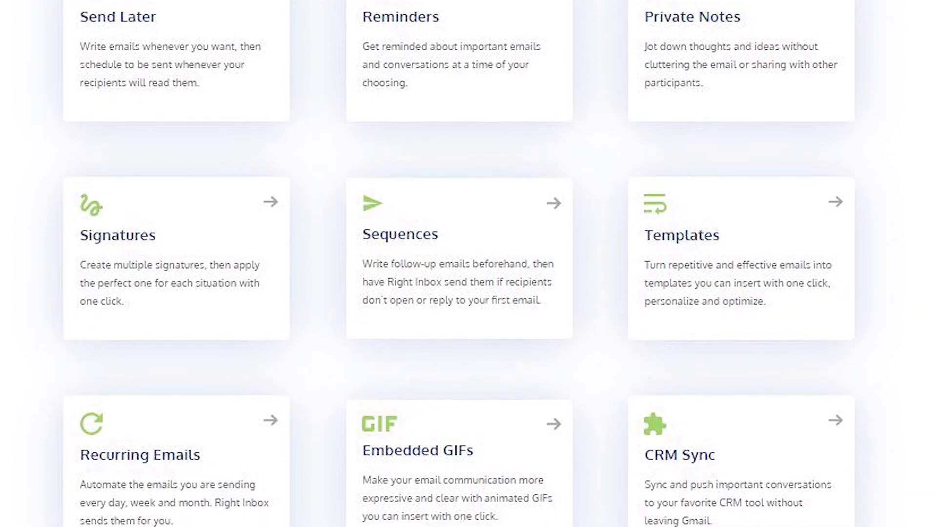
{"action": "scroll", "scroll_direction": "down", "scroll_amount": 3}
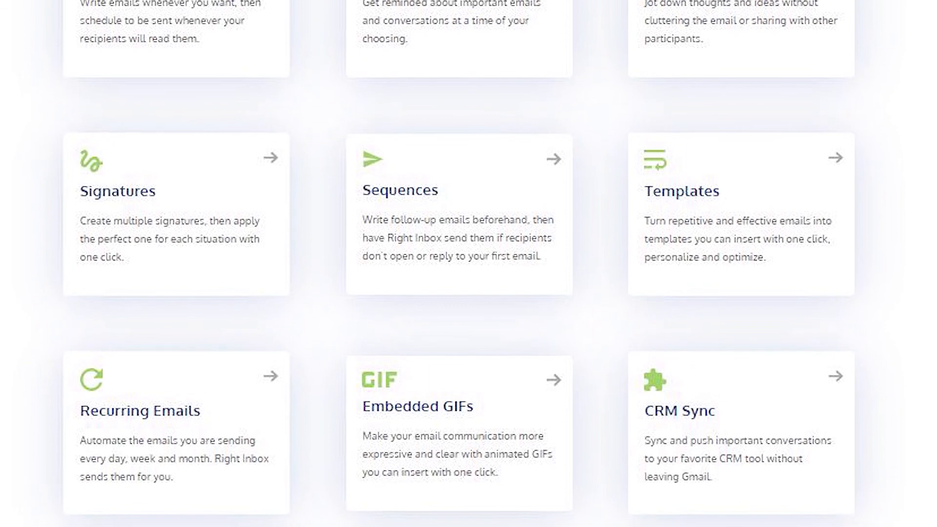
{"action": "scroll", "scroll_direction": "down", "scroll_amount": 3}
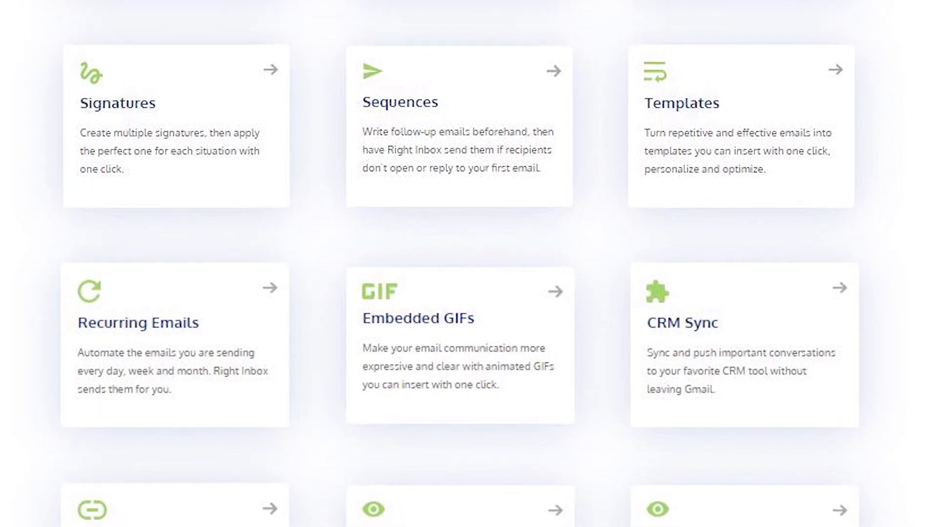
{"action": "scroll", "scroll_direction": "down", "scroll_amount": 3}
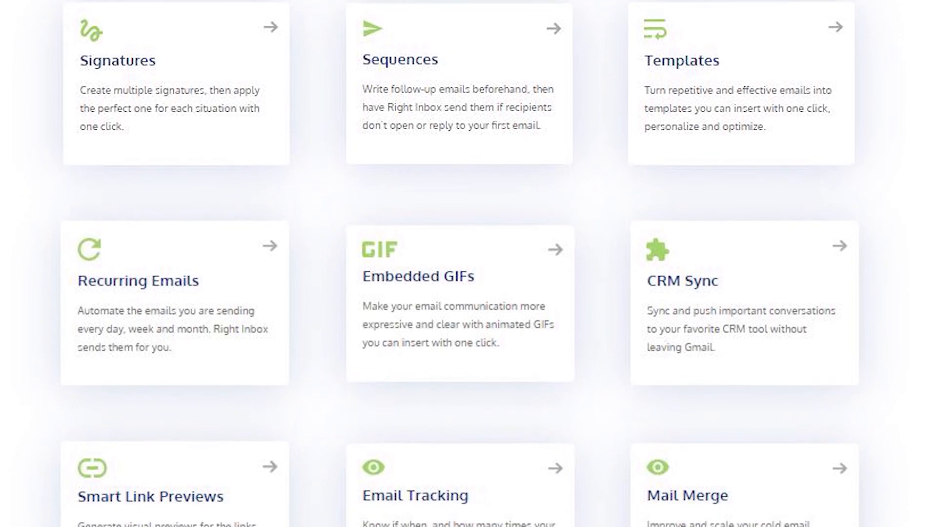
{"action": "scroll", "scroll_direction": "down", "scroll_amount": 3}
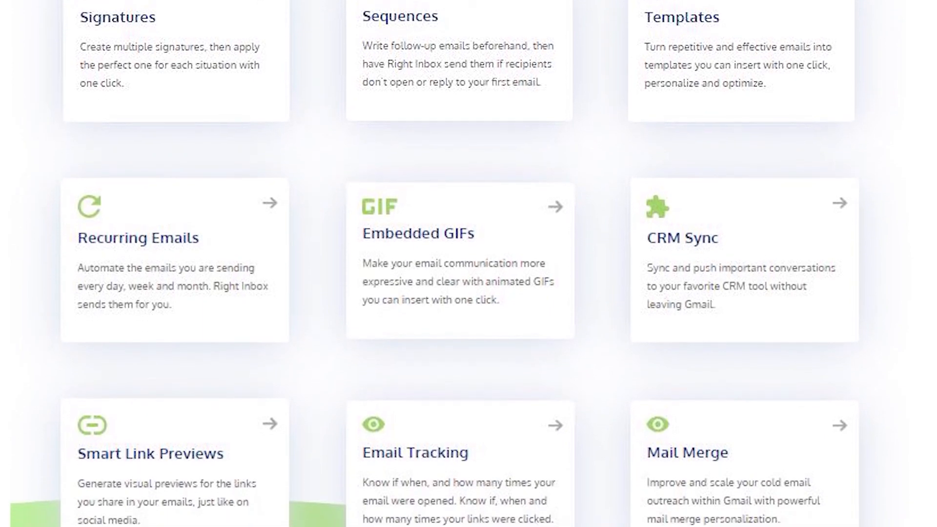